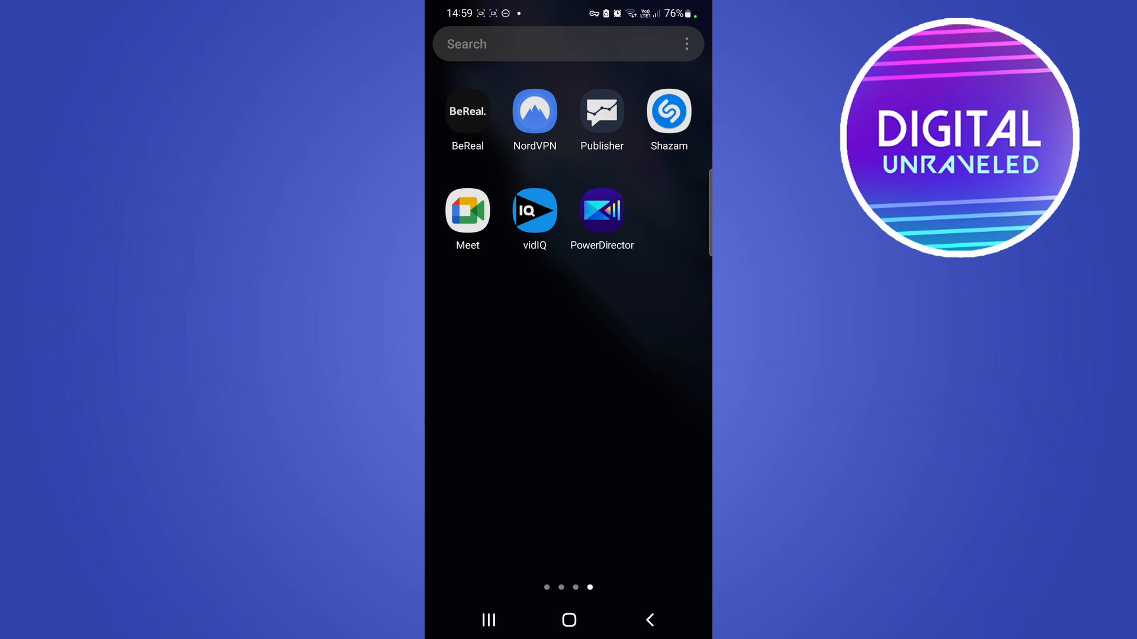
- Launch BeReal from the home screen and land on the Discovery feed of public posts
click(467, 110)
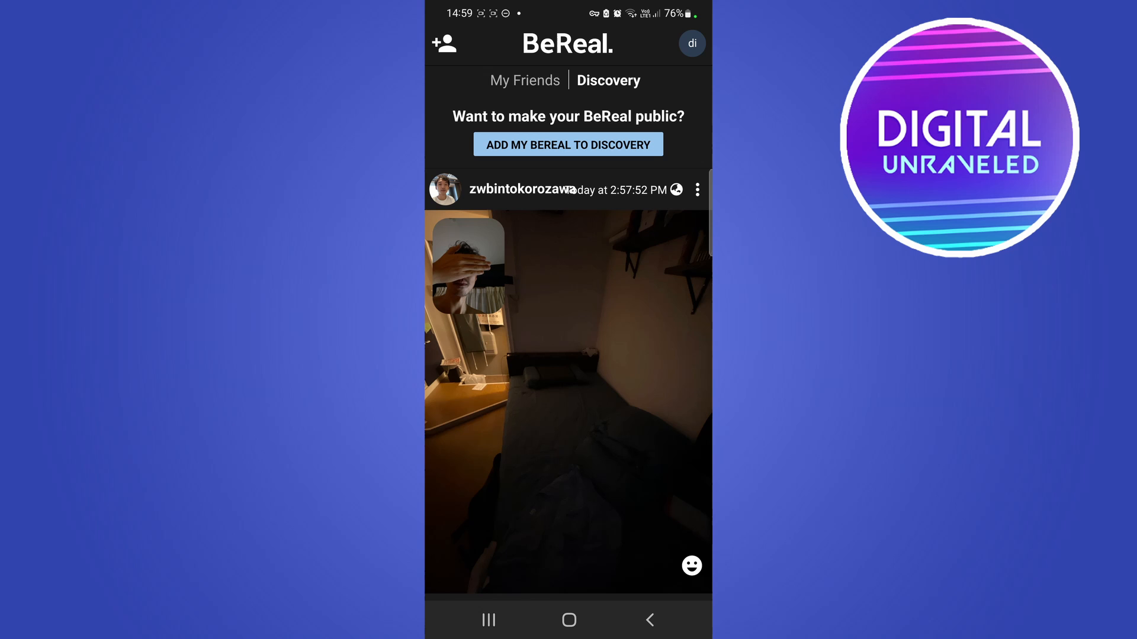
click(549, 144)
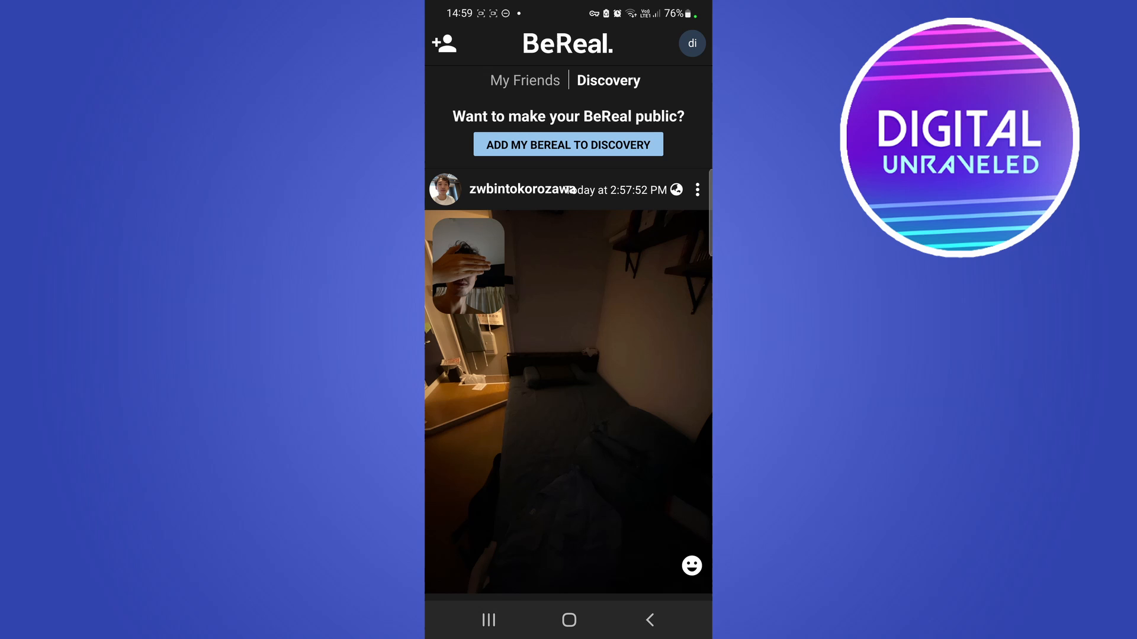
- Go from your profile avatar to the Settings page via the three-dot menu
click(691, 43)
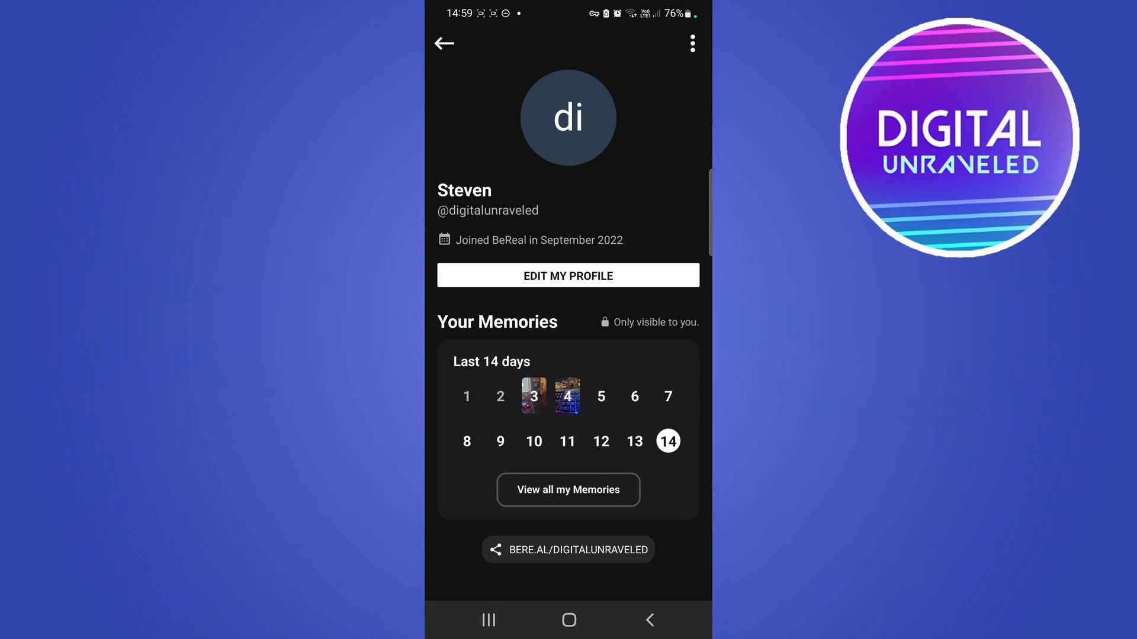
click(692, 44)
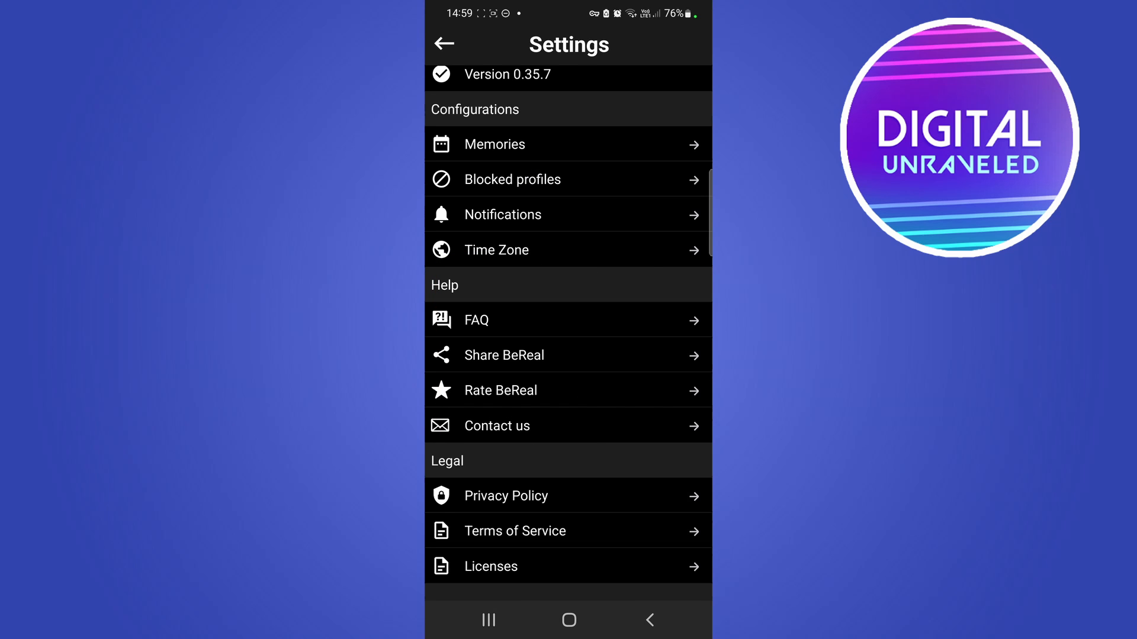
- Go through Contact us to the Delete my account page asking why you're leaving
click(497, 425)
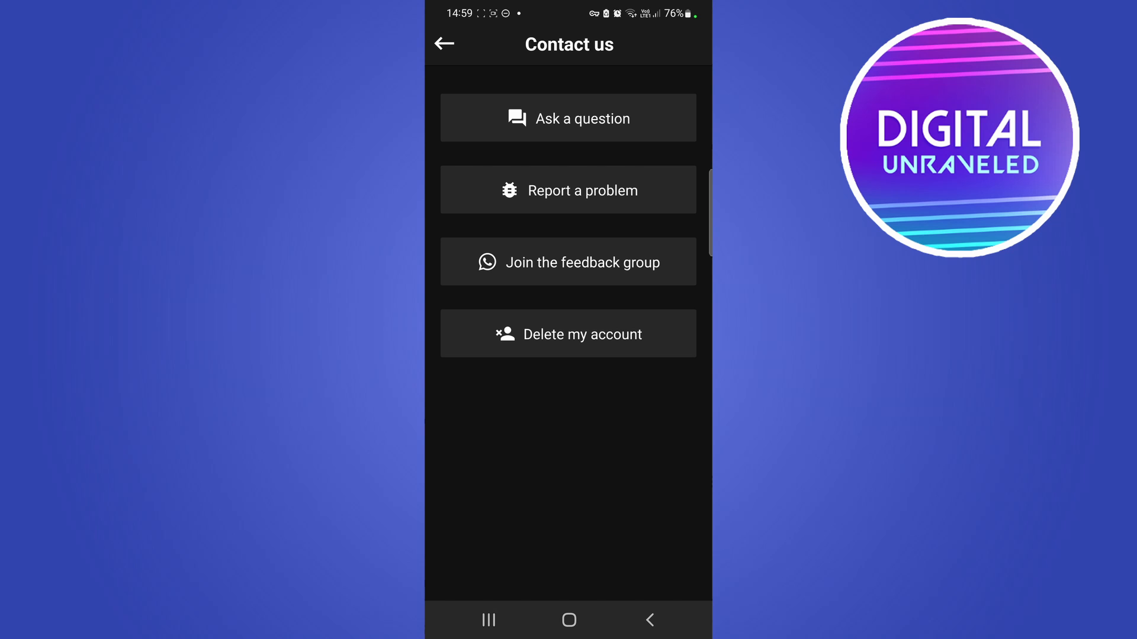
click(568, 333)
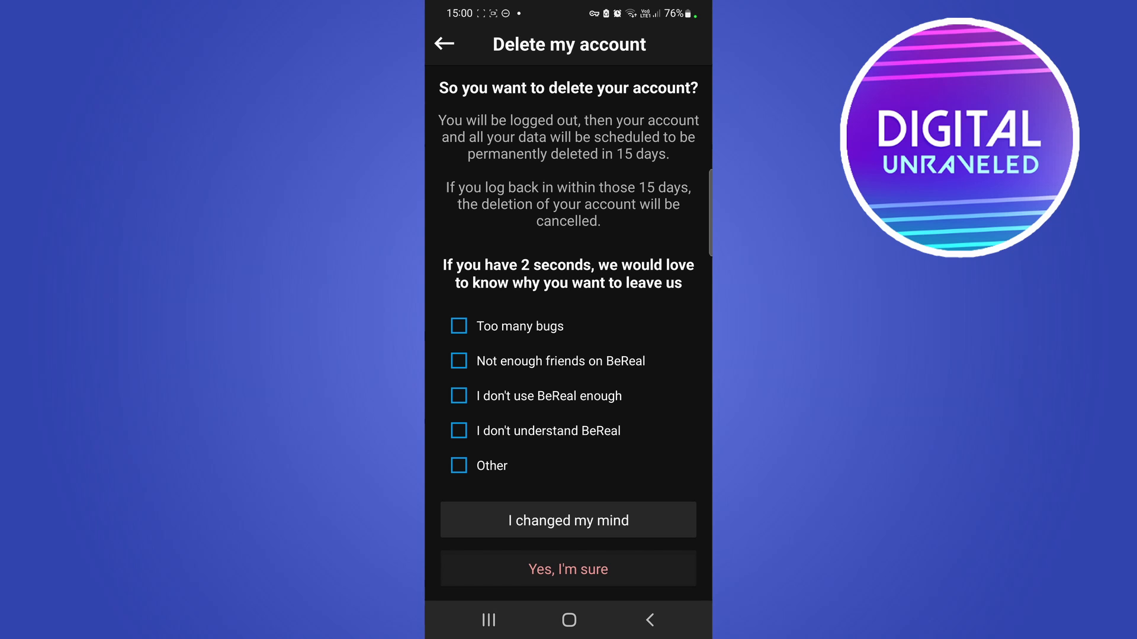
- Tick 'I don't use BeReal enough', then back out of the deletion page without deleting
click(458, 396)
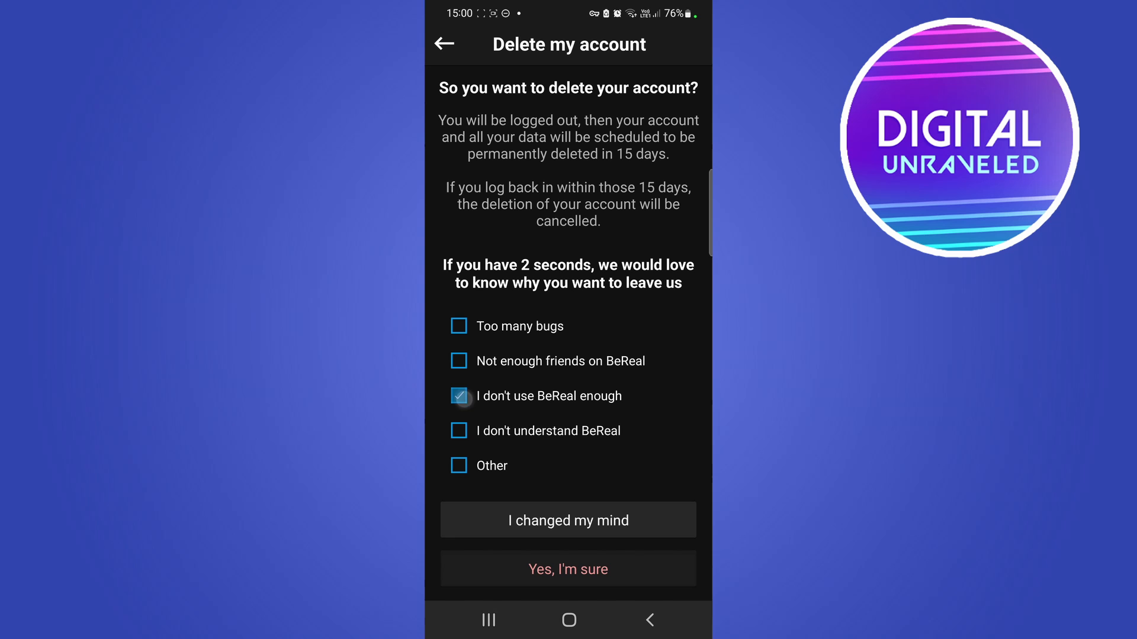
click(458, 396)
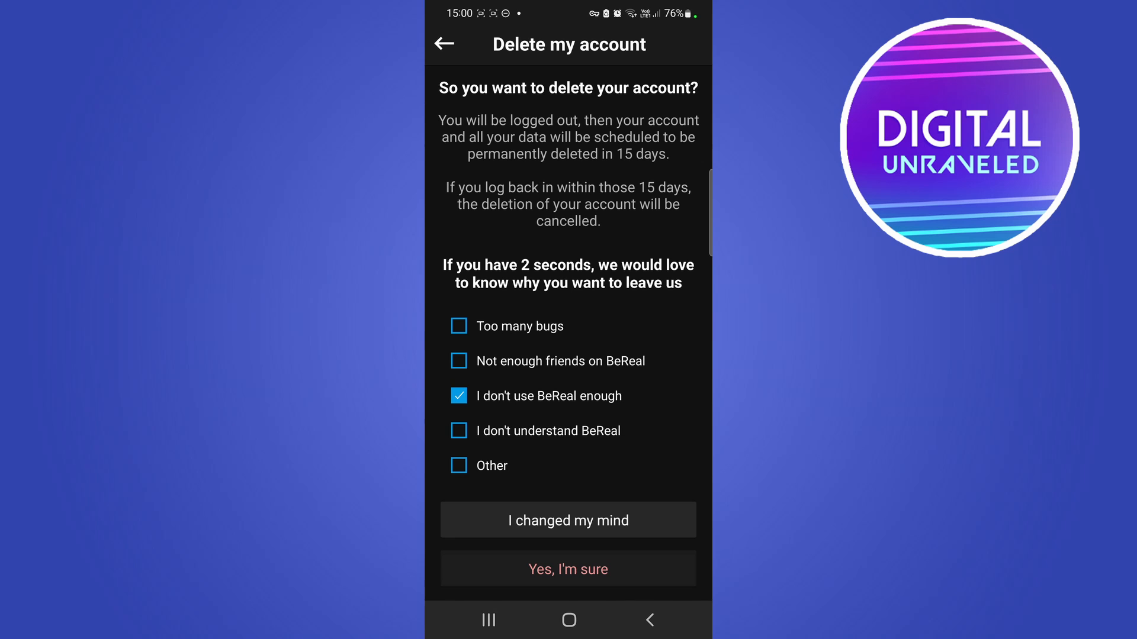
click(443, 43)
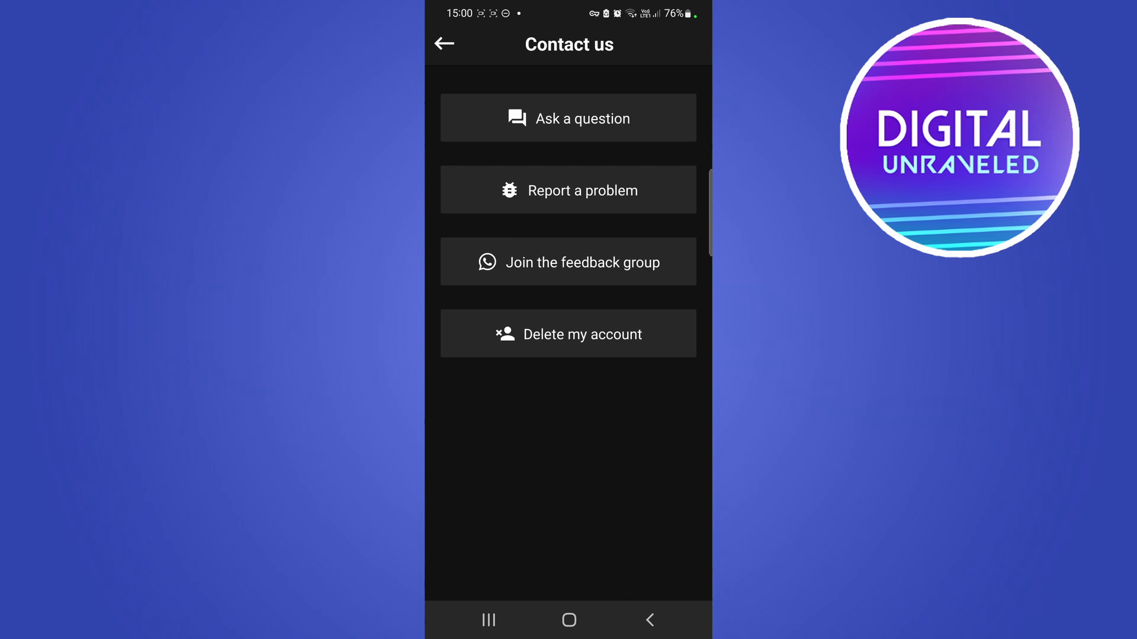
click(443, 43)
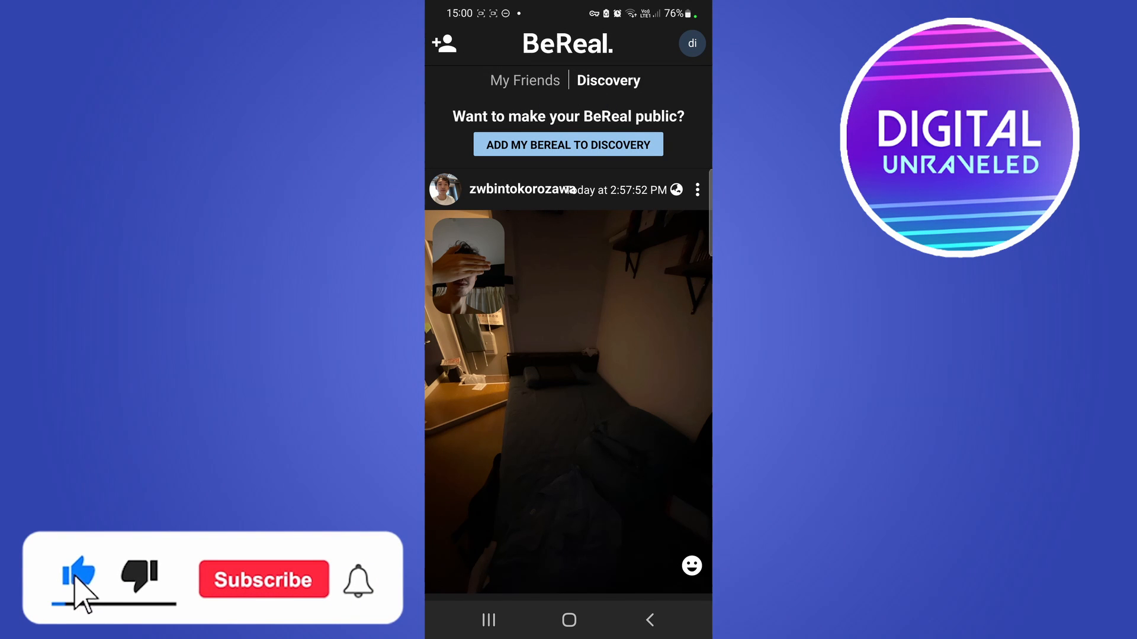
- Stay on the Discovery feed public post with the account still intact
click(262, 579)
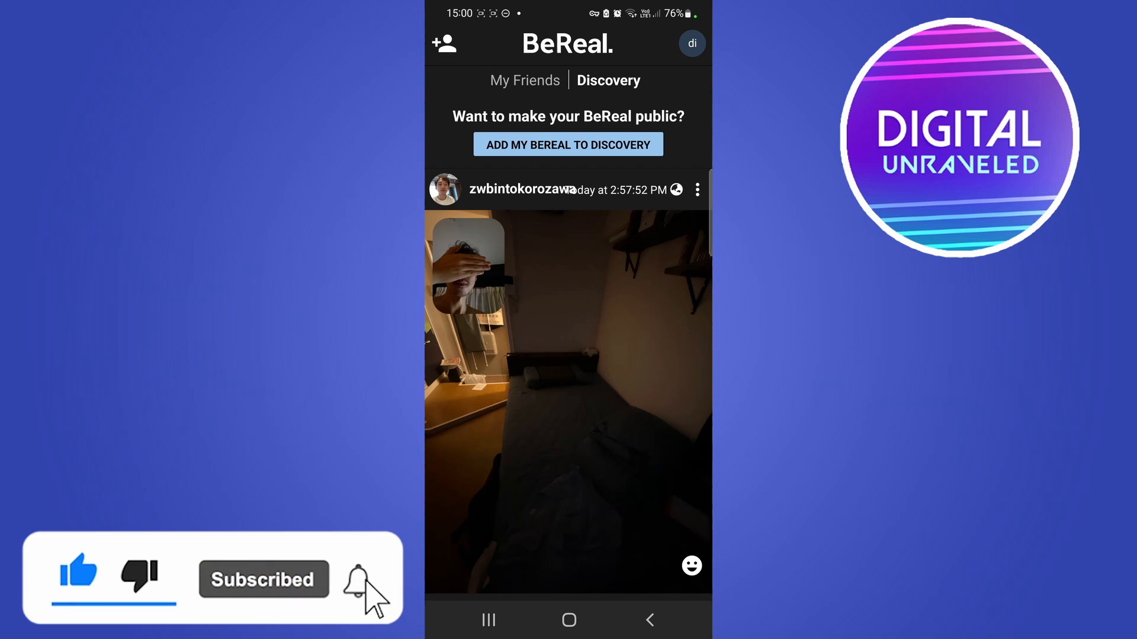